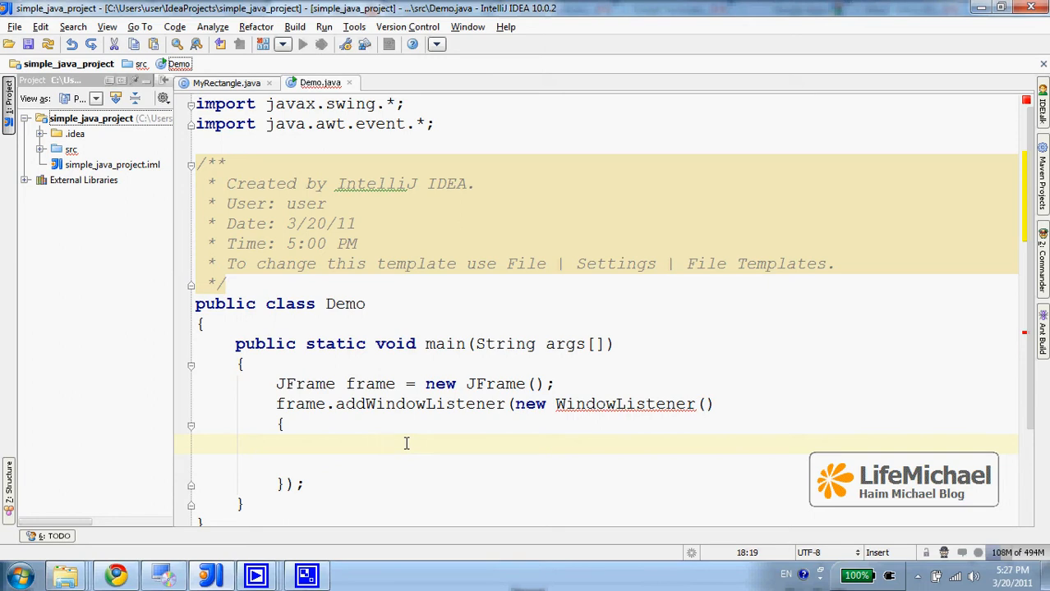
mouse_move(387, 150)
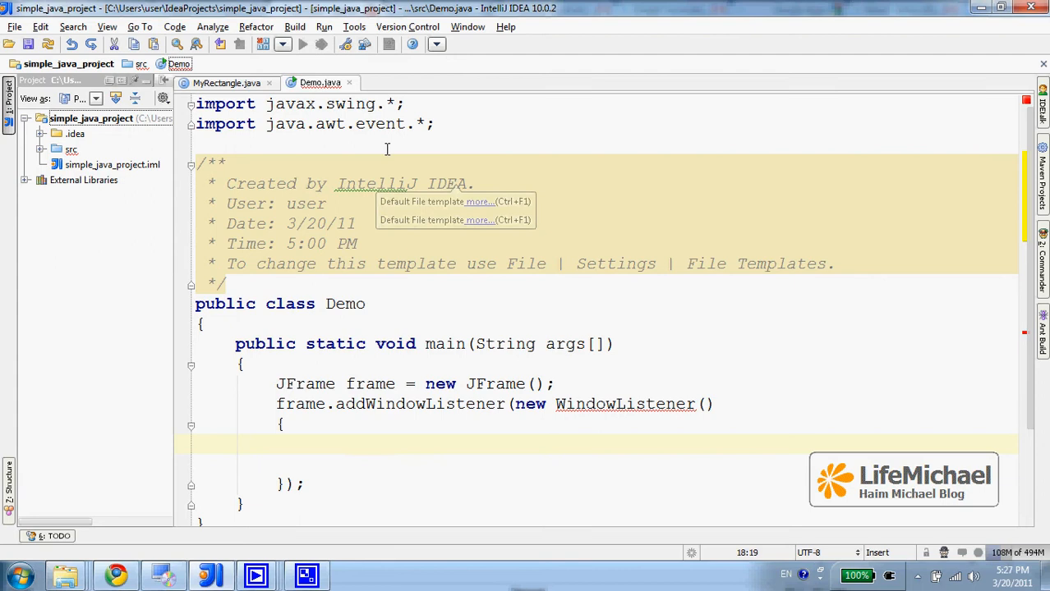
Open the Code menu to reach Implement Methods (Ctrl+I)
left_click(174, 26)
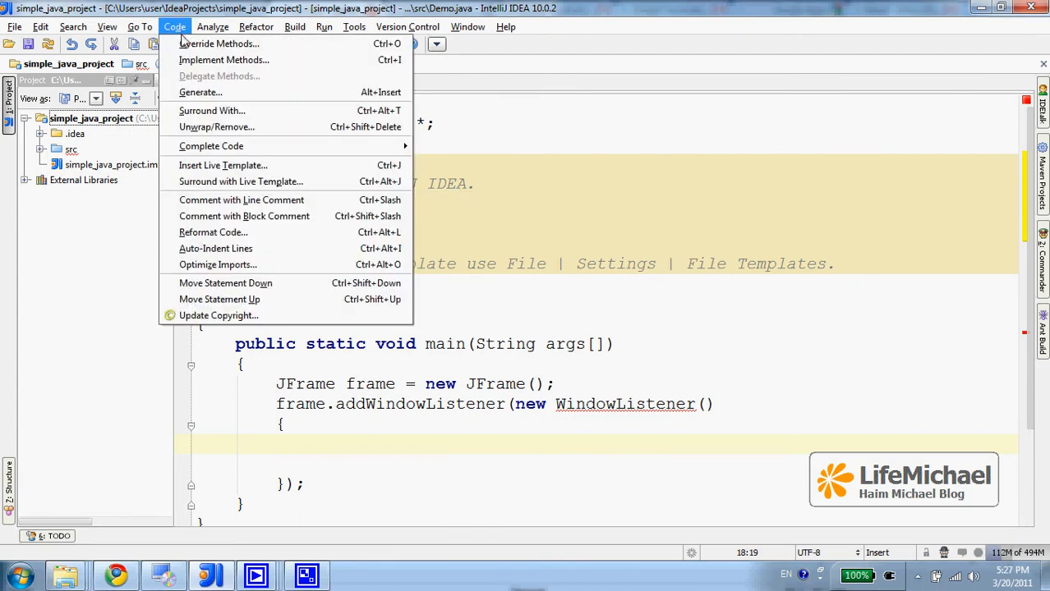
mouse_move(224, 60)
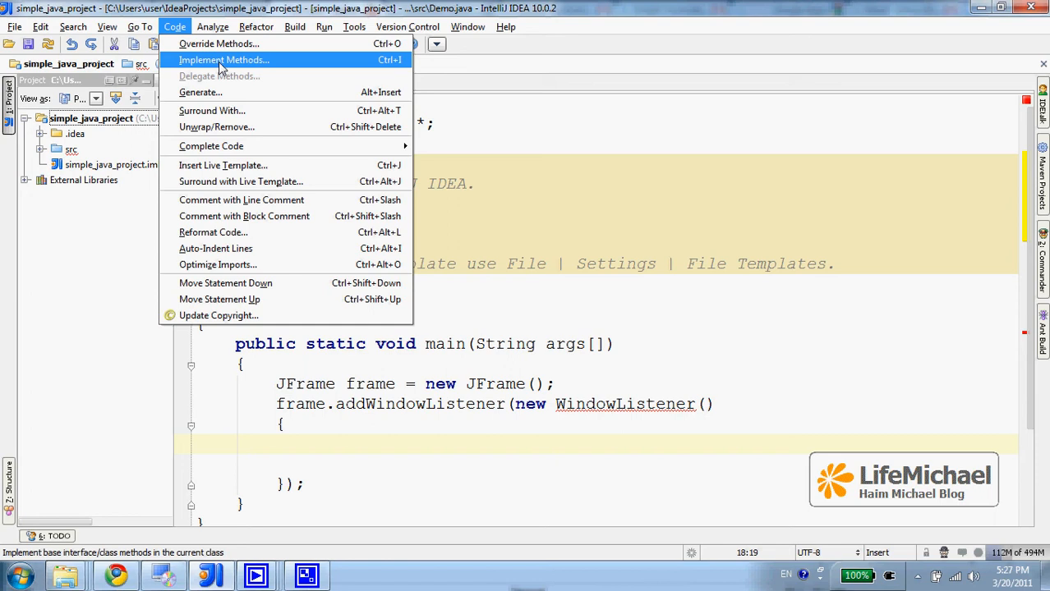
mouse_move(373, 67)
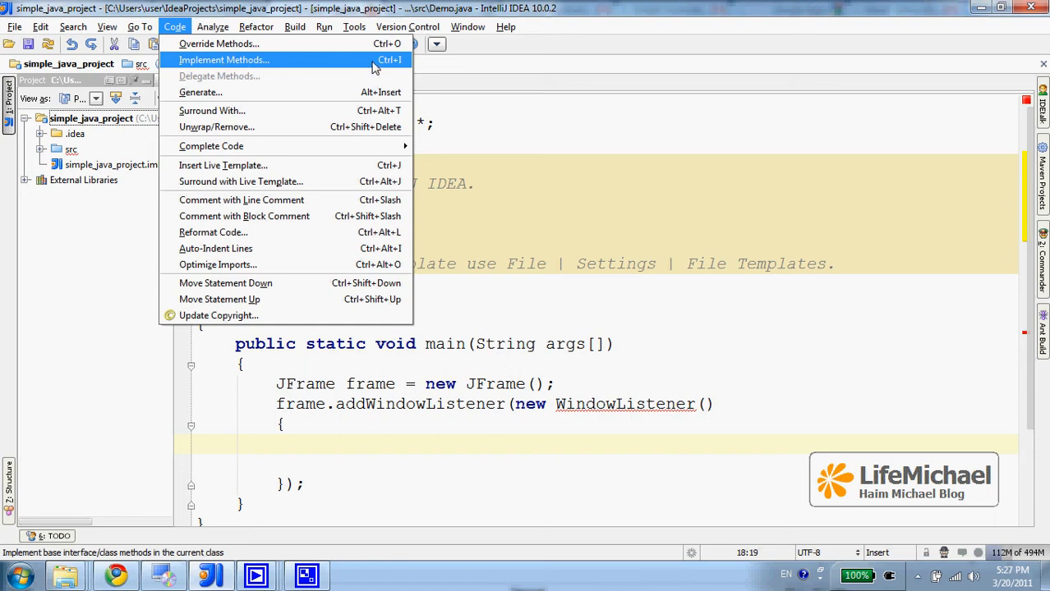
mouse_move(386, 64)
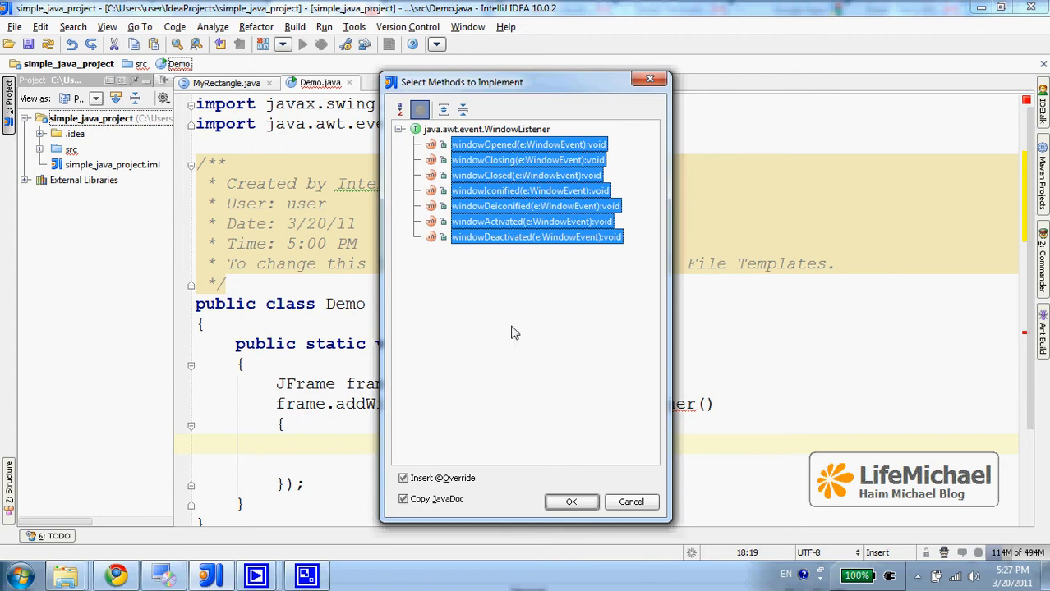
mouse_move(520, 392)
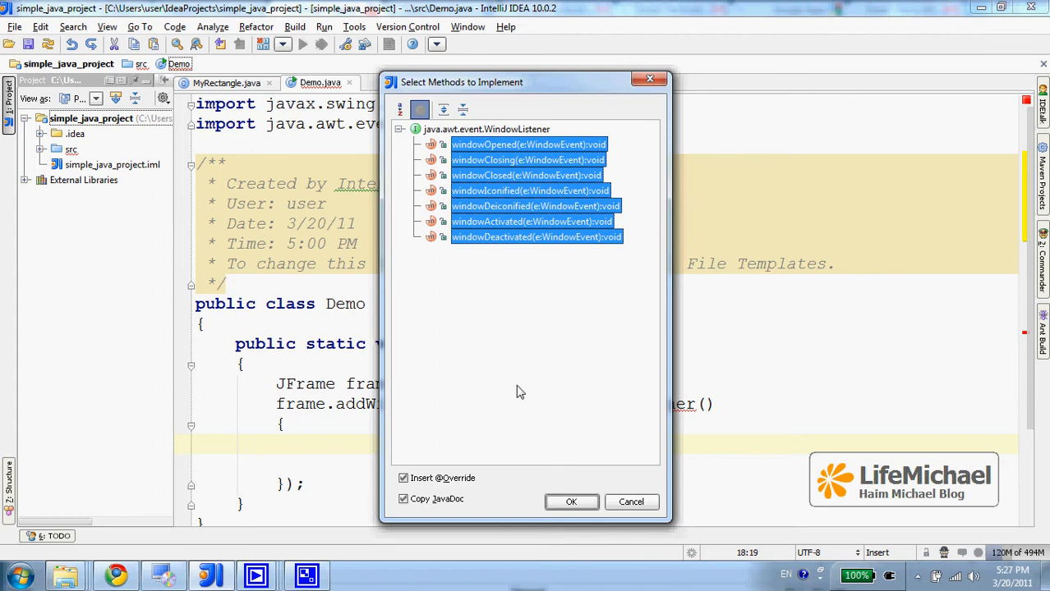
mouse_move(475, 191)
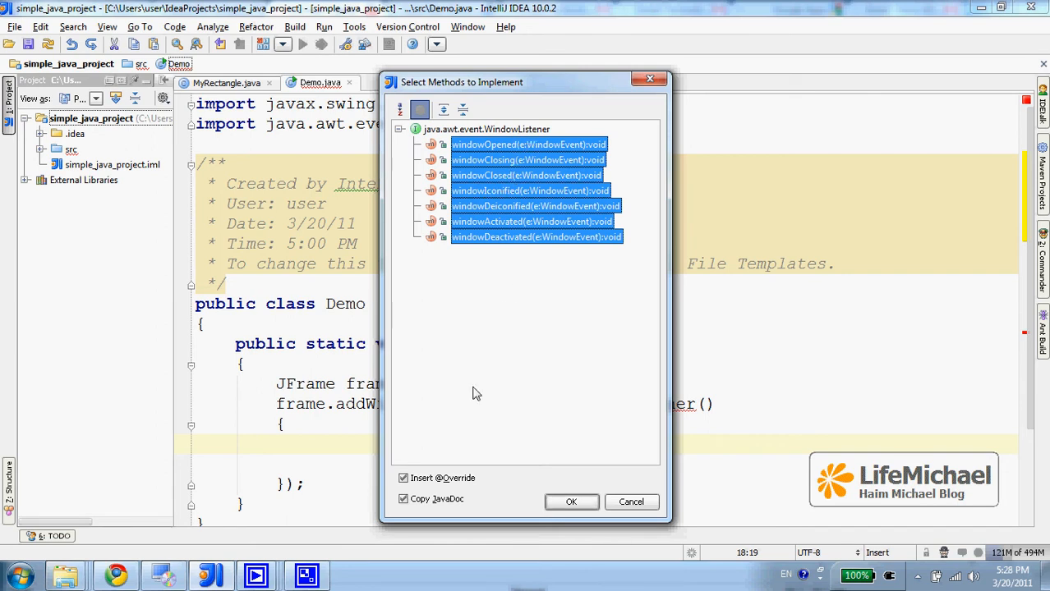
Toggle Copy JavaDoc off and back on, keeping it enabled for the seven methods
left_click(403, 499)
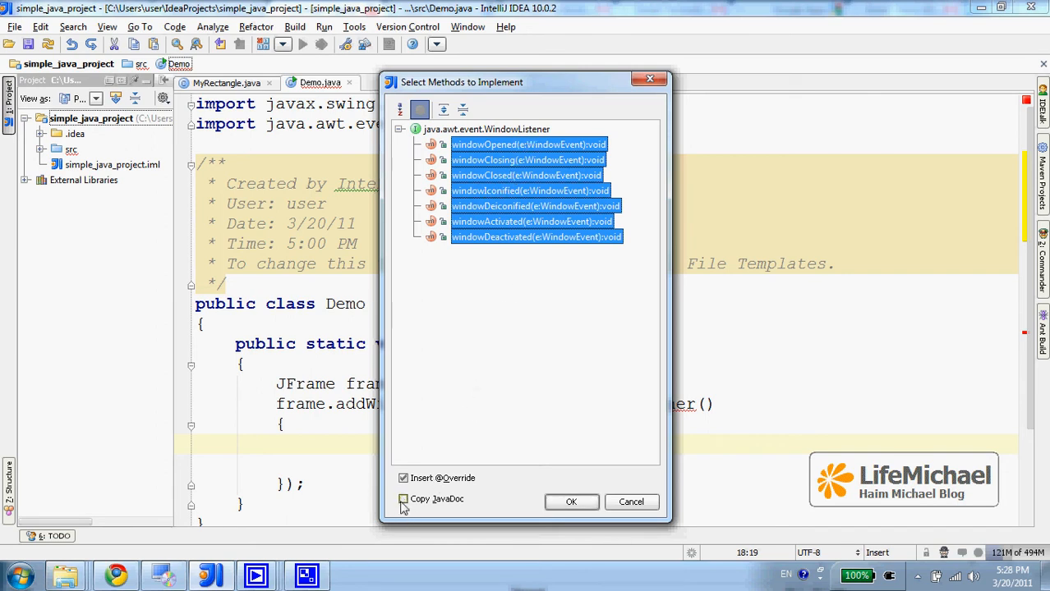
left_click(403, 499)
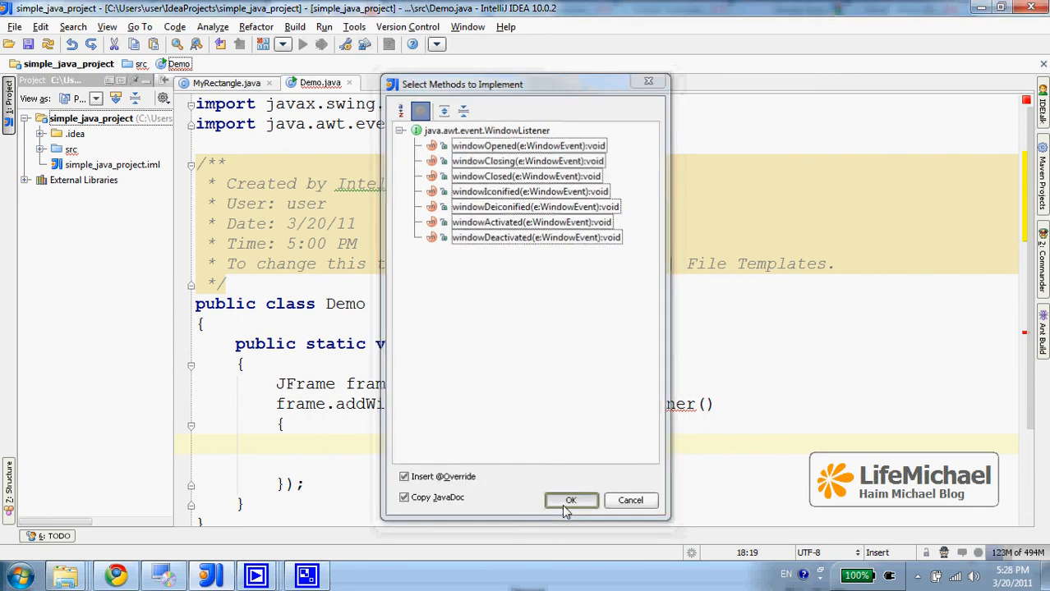
Confirm the dialog and review the generated windowOpened, windowClosing and windowClosed stubs
left_click(571, 500)
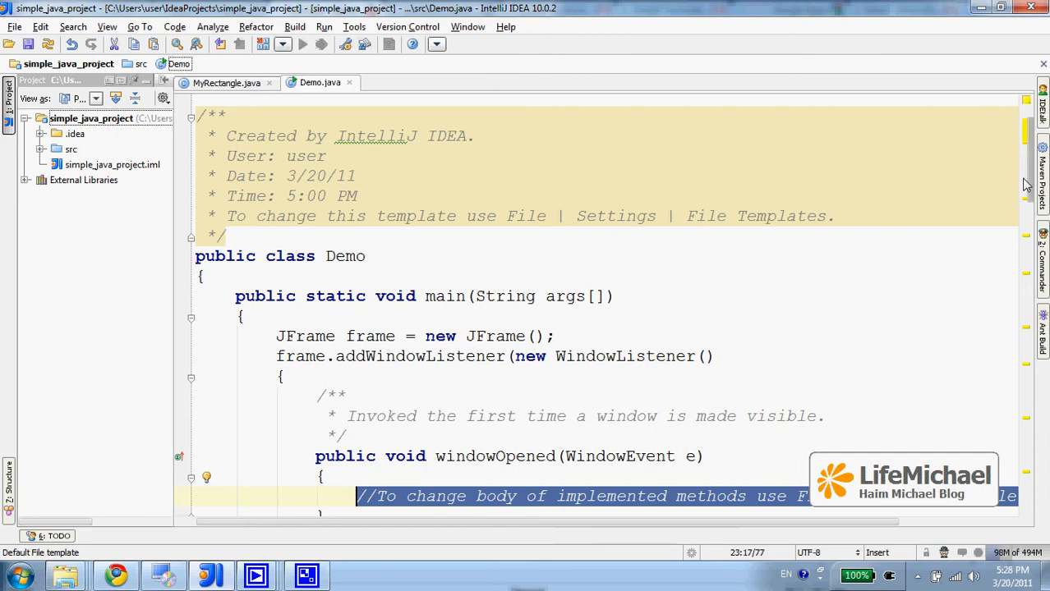
scroll("down", 3)
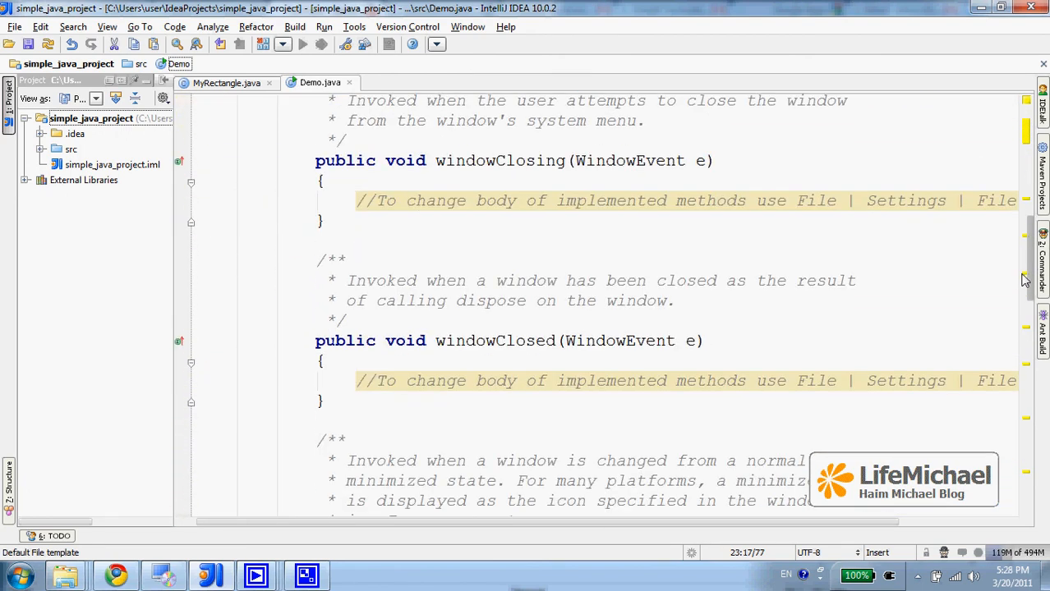
scroll("down", 3)
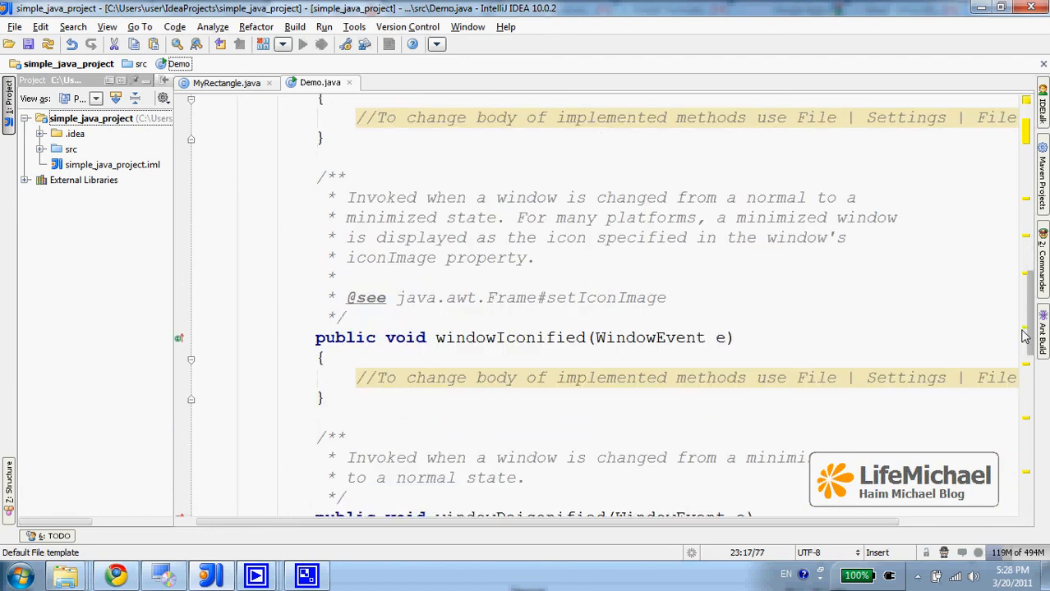
scroll("down", 3)
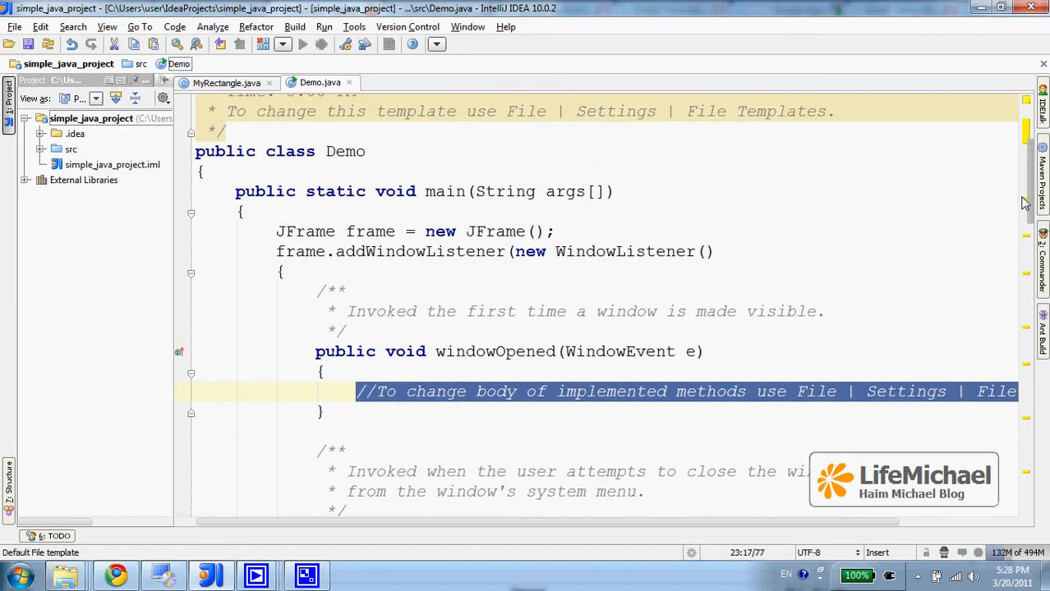
scroll("down", 3)
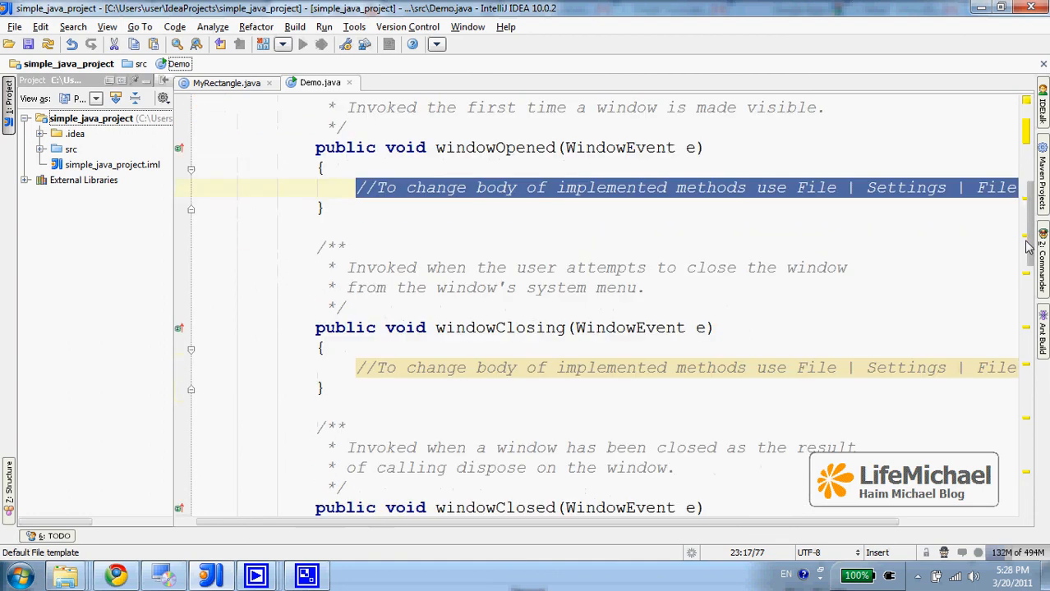